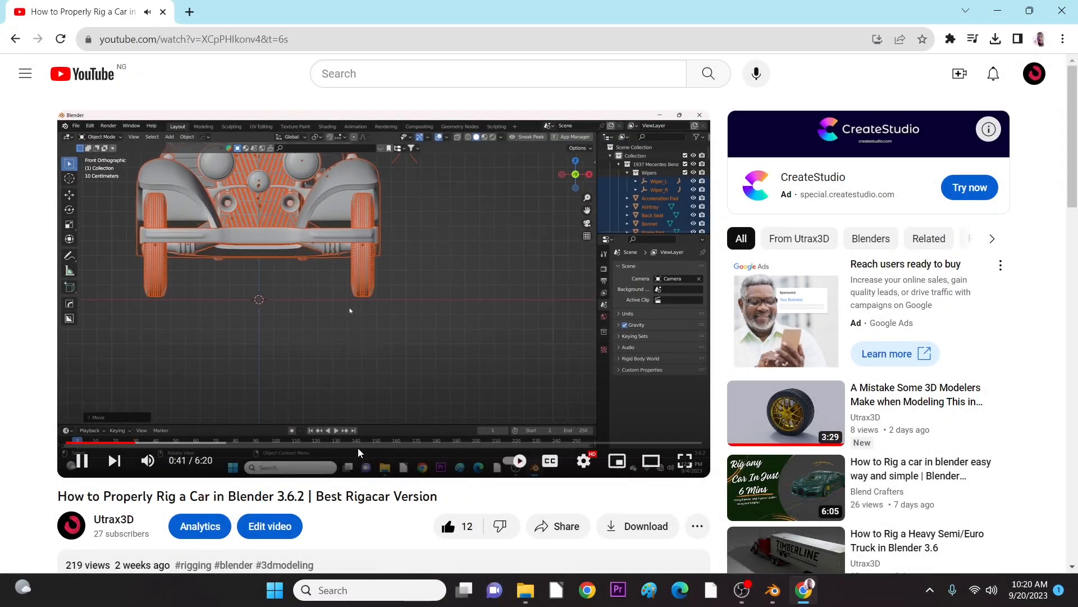
Expand the YouTube video description and follow the Rigacar drive.google.com link
{"action": "scroll", "scroll_direction": "down", "scroll_amount": 3}
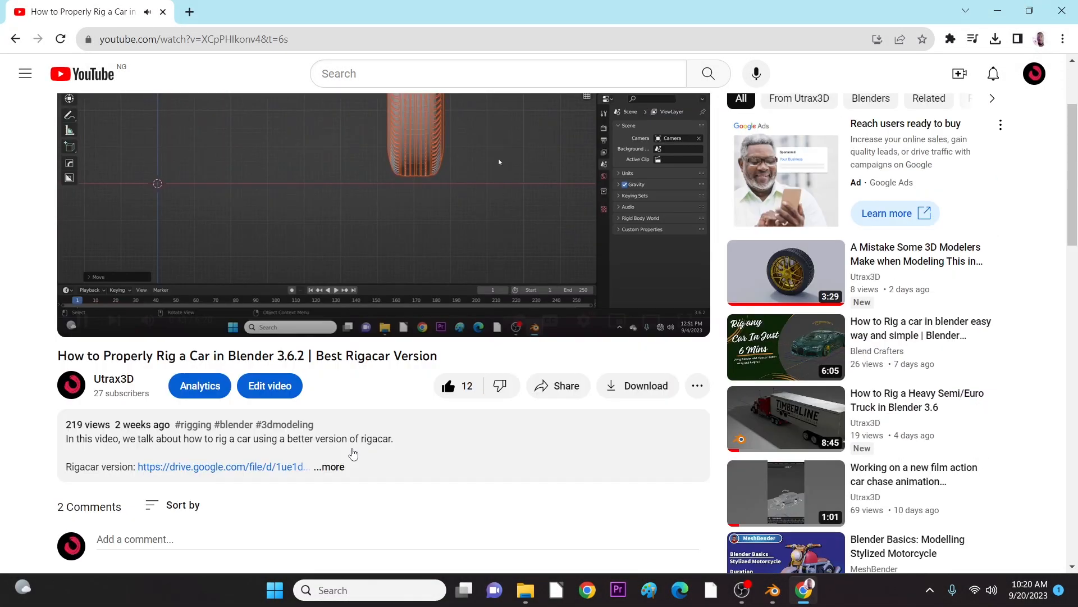
{"action": "left_click", "coordinate": [328, 466]}
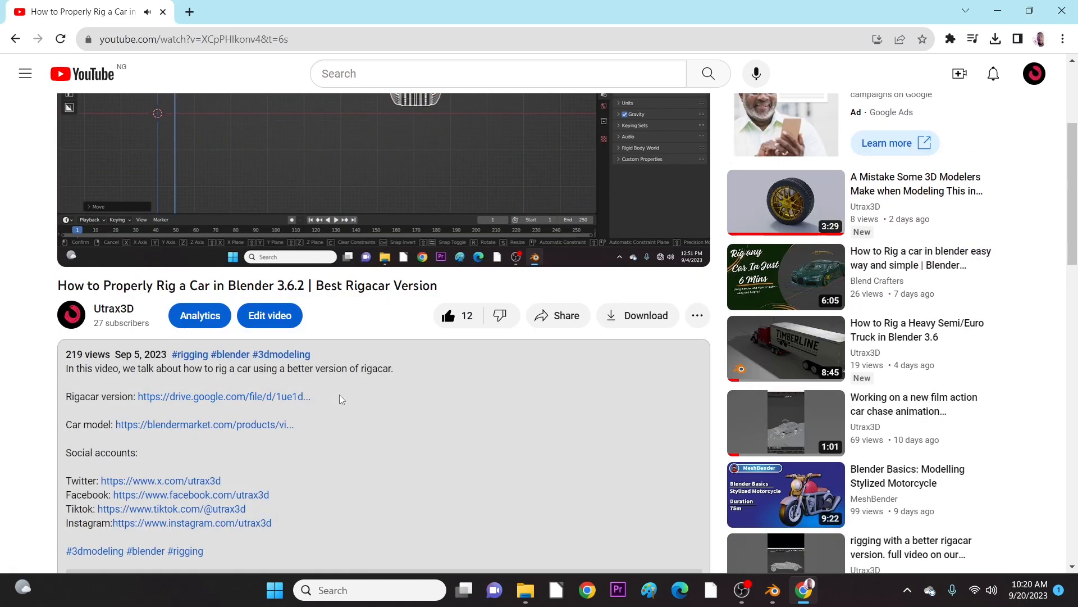
{"action": "mouse_move", "coordinate": [203, 398]}
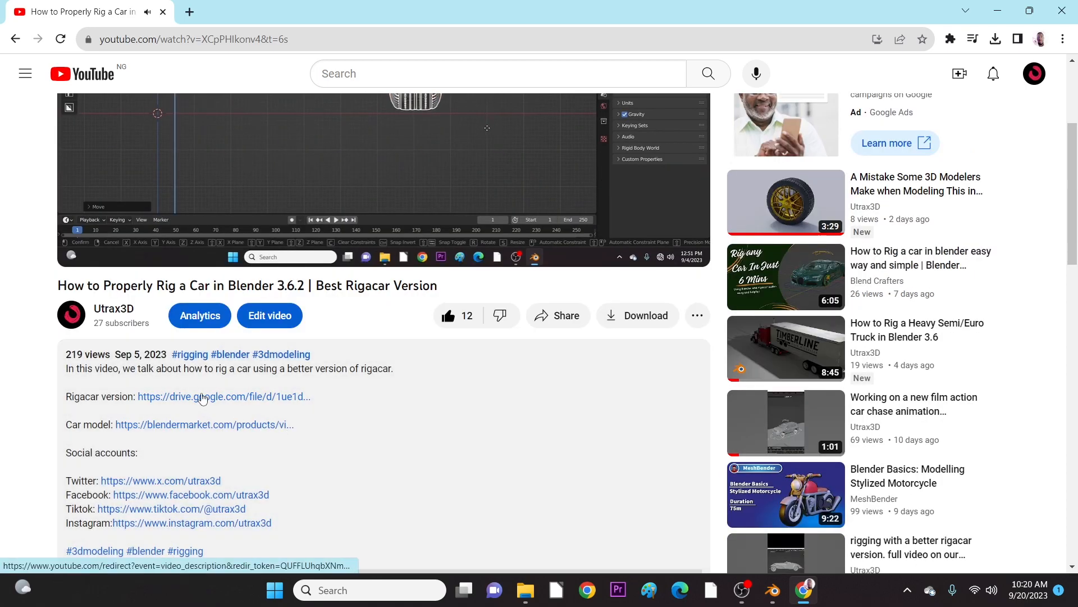
{"action": "left_click", "coordinate": [224, 396]}
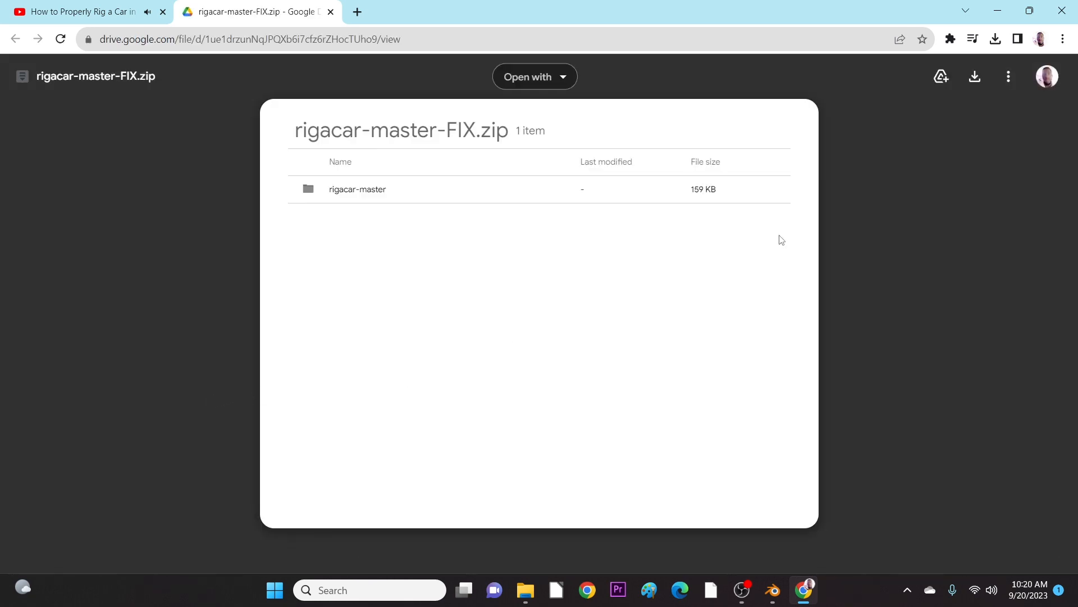
{"action": "mouse_move", "coordinate": [975, 76]}
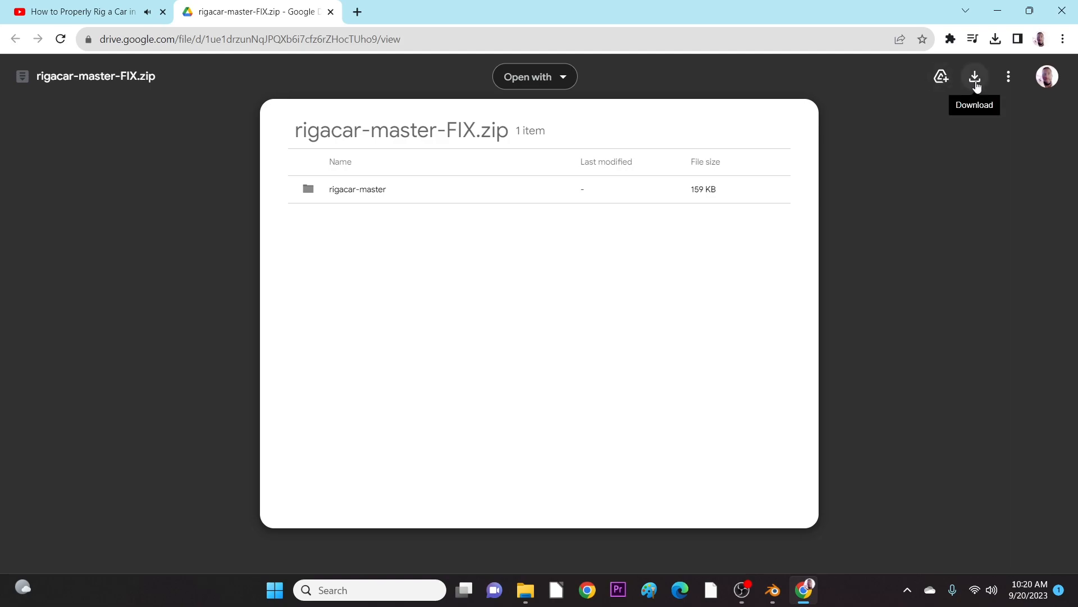
Download rigacar-master-FIX.zip from Google Drive and switch back to Blender
{"action": "left_click", "coordinate": [975, 76]}
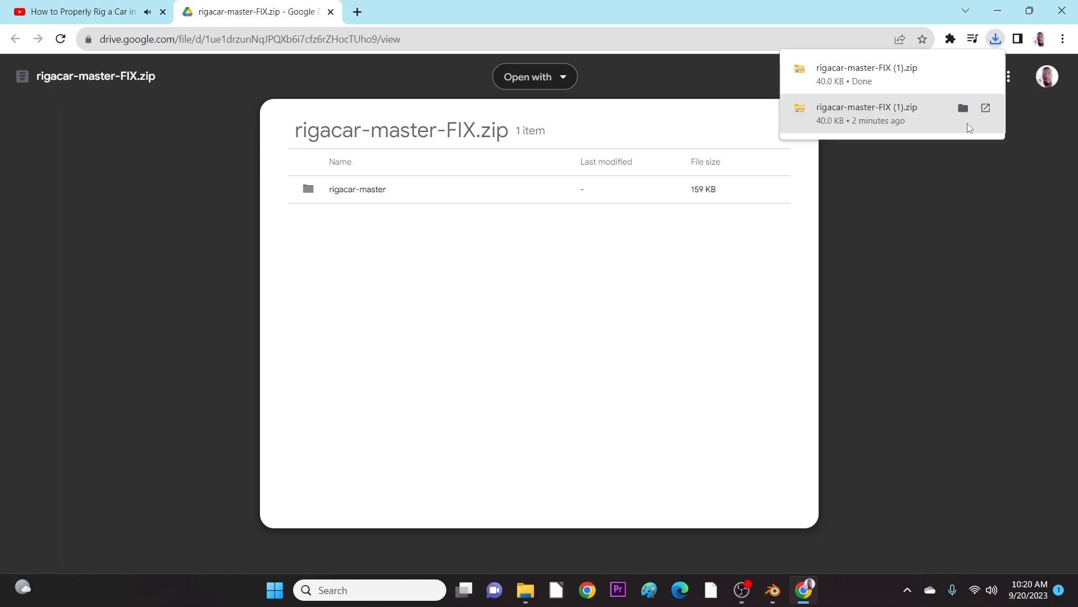
{"action": "mouse_move", "coordinate": [908, 74]}
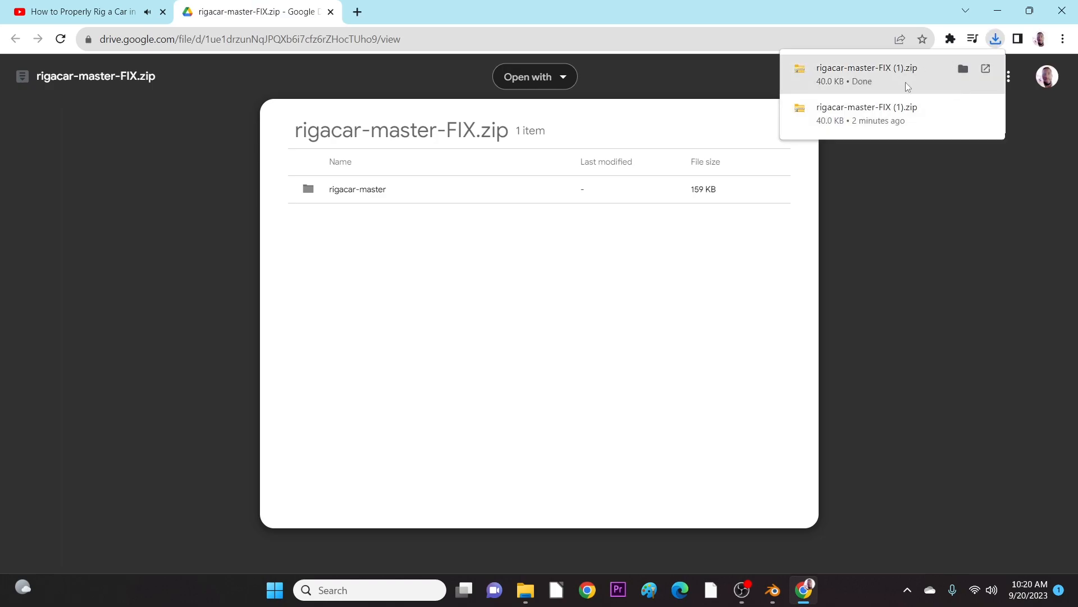
{"action": "mouse_move", "coordinate": [1026, 145]}
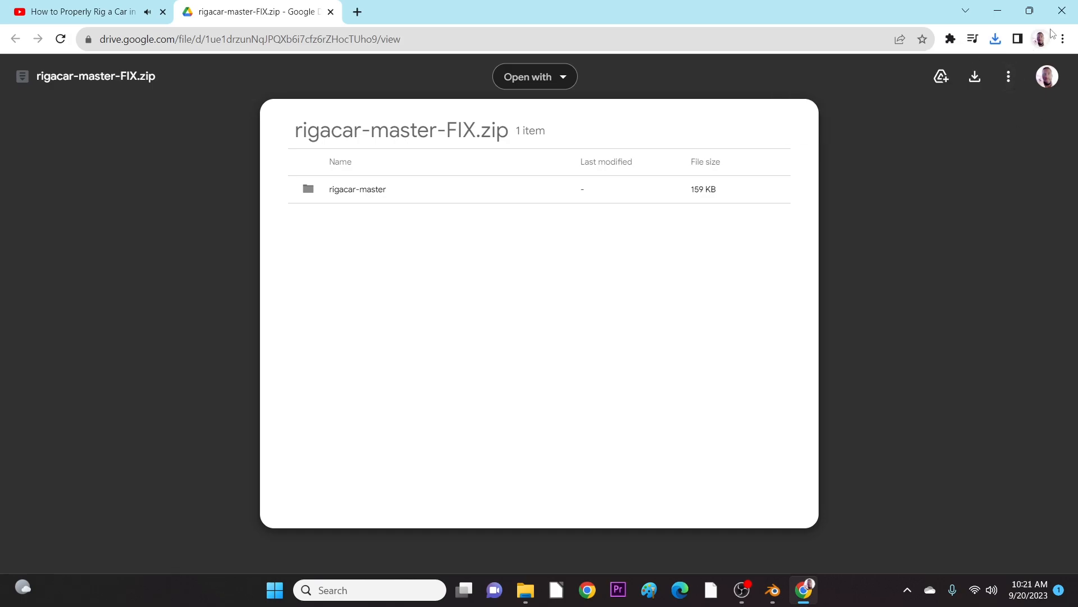
{"action": "left_click", "coordinate": [789, 595]}
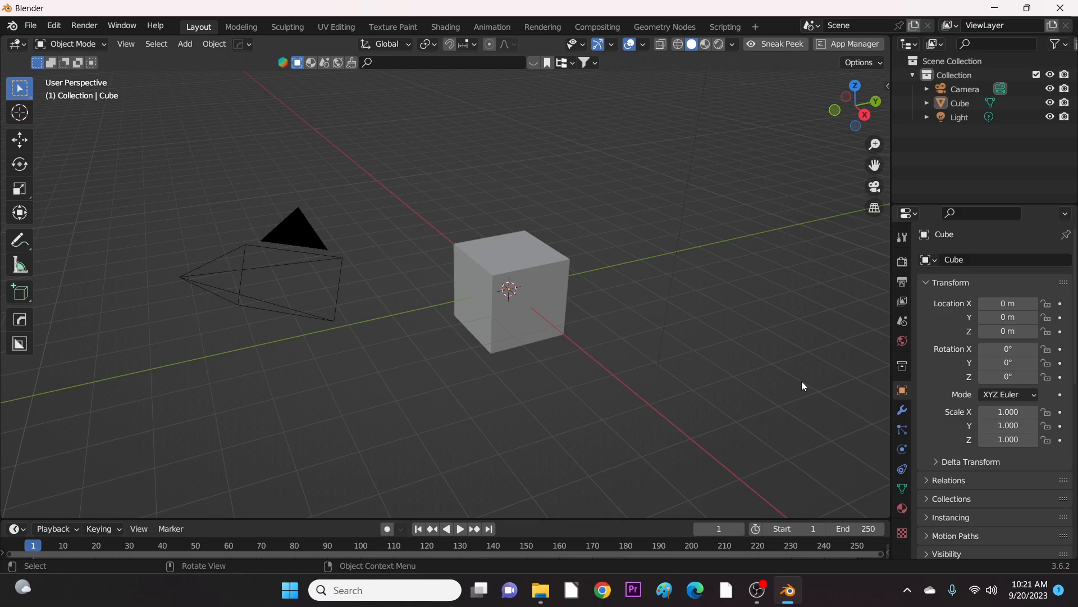
{"action": "mouse_move", "coordinate": [145, 196]}
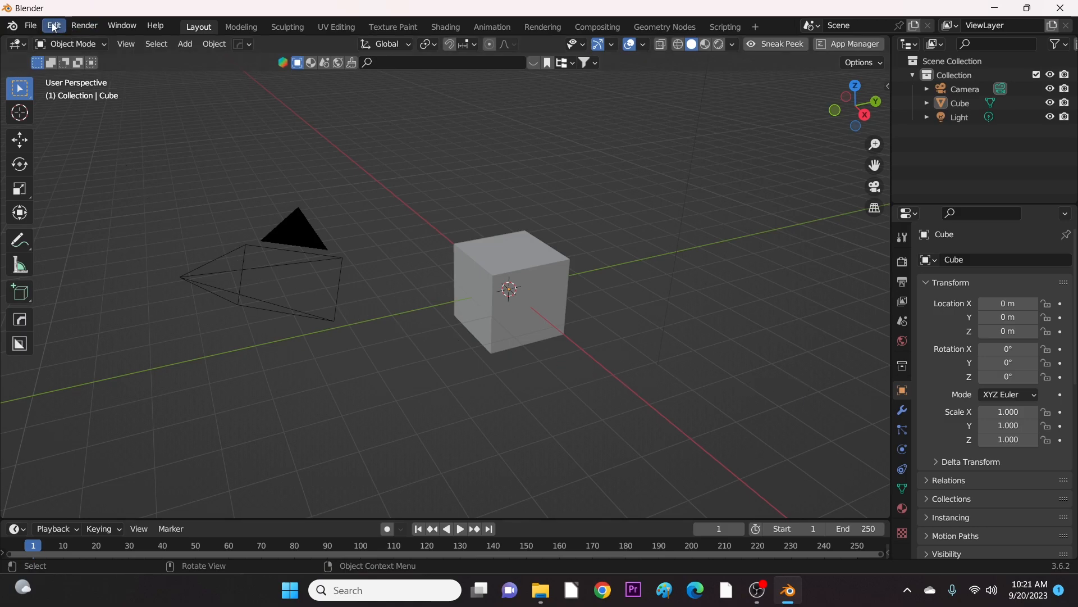
Show all add-ons in Edit > Preferences with the search filter cleared
{"action": "left_click", "coordinate": [53, 26]}
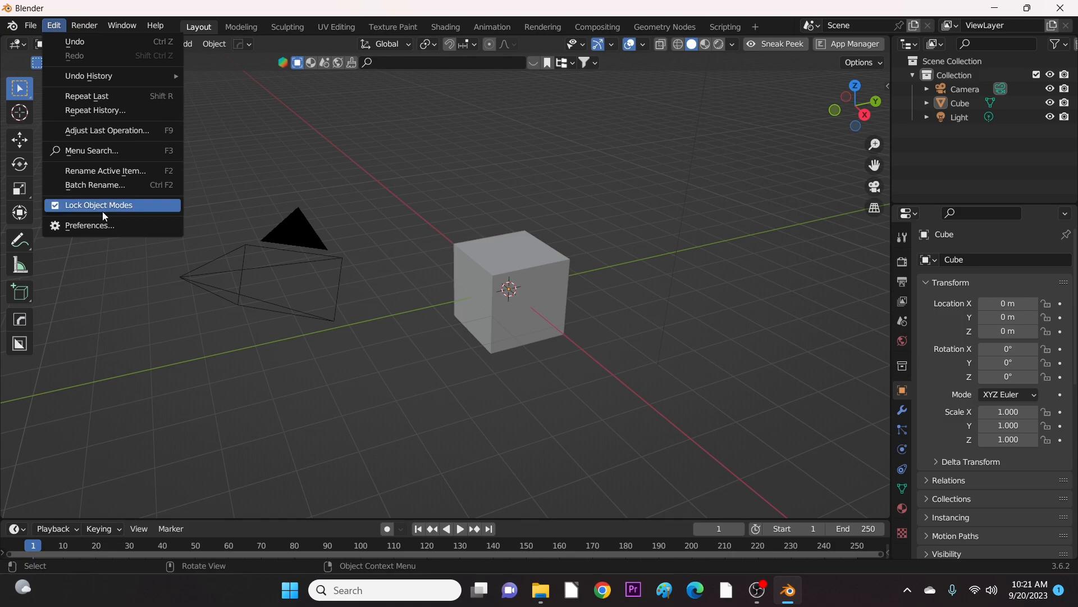
{"action": "left_click", "coordinate": [87, 225]}
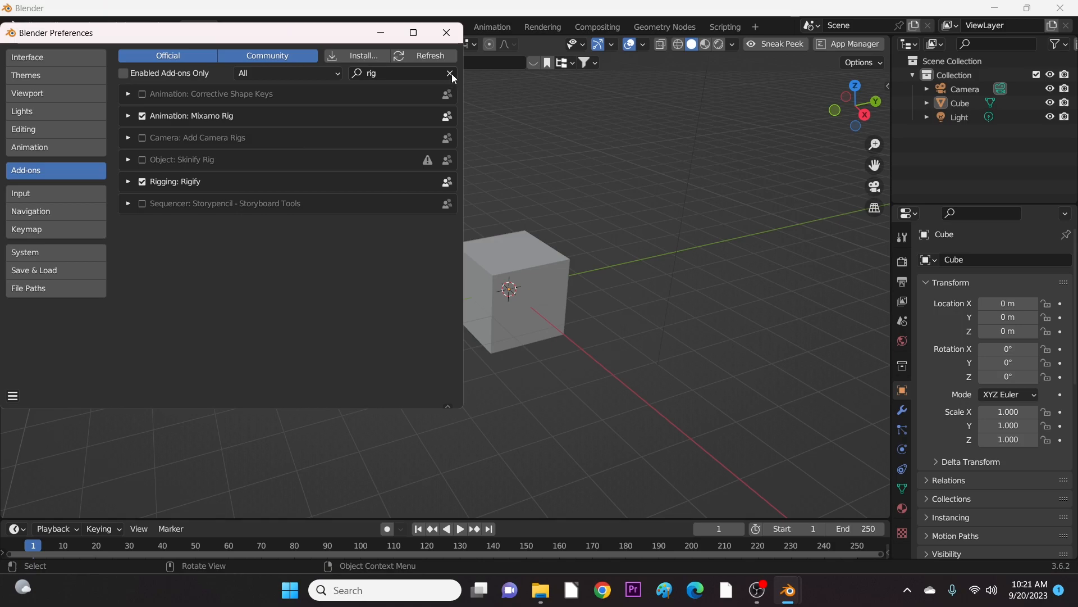
{"action": "left_click", "coordinate": [449, 74]}
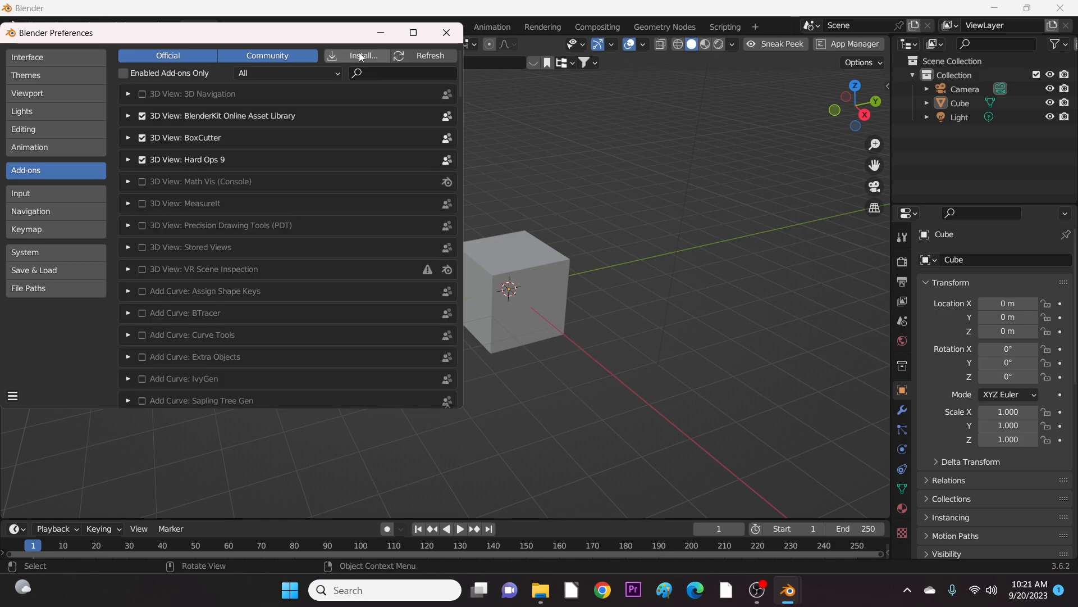
{"action": "mouse_move", "coordinate": [363, 56]}
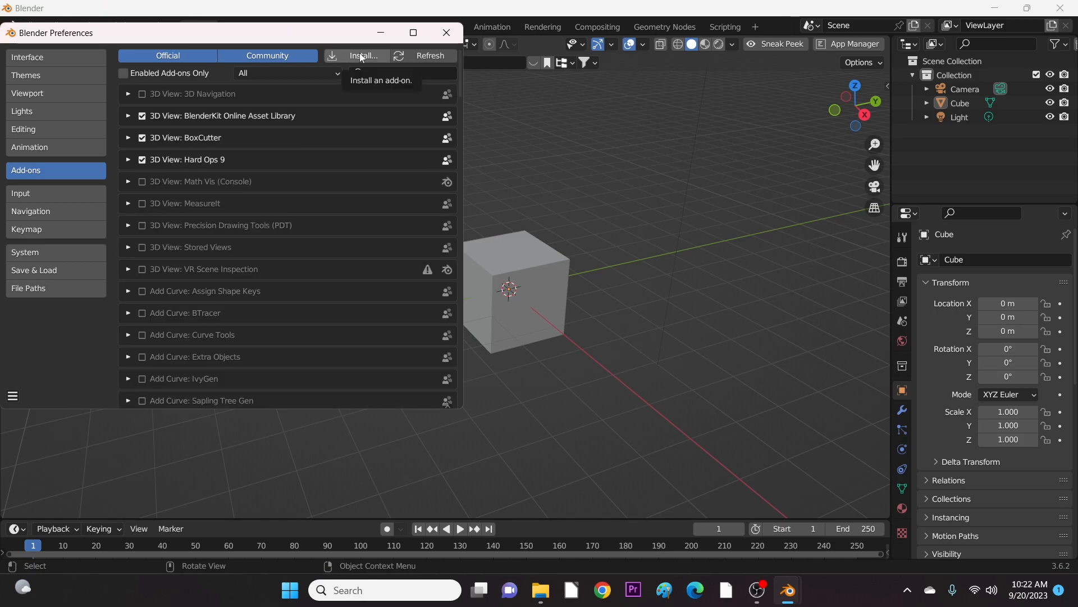
{"action": "left_click", "coordinate": [362, 56]}
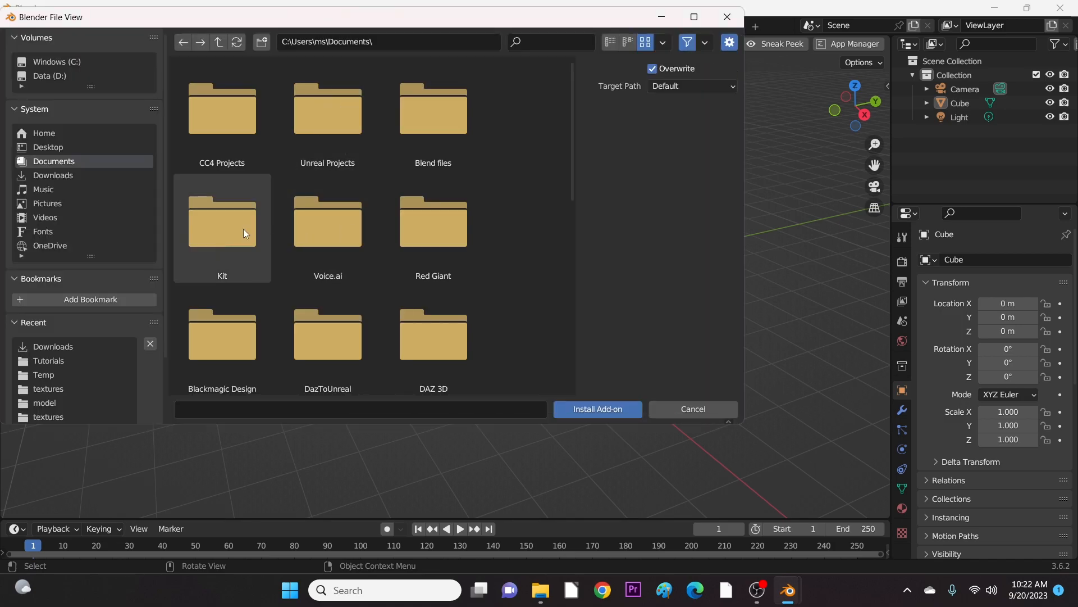
Install rigacar-master-FIX.zip from the Downloads folder as an add-on
{"action": "left_click", "coordinate": [53, 175]}
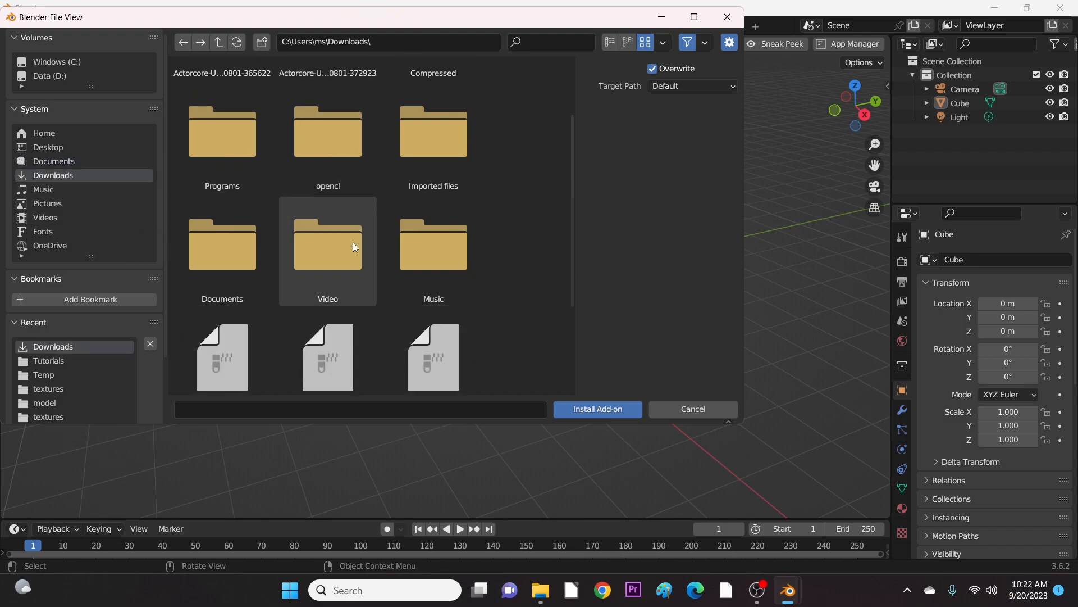
{"action": "scroll", "scroll_direction": "down", "scroll_amount": 3}
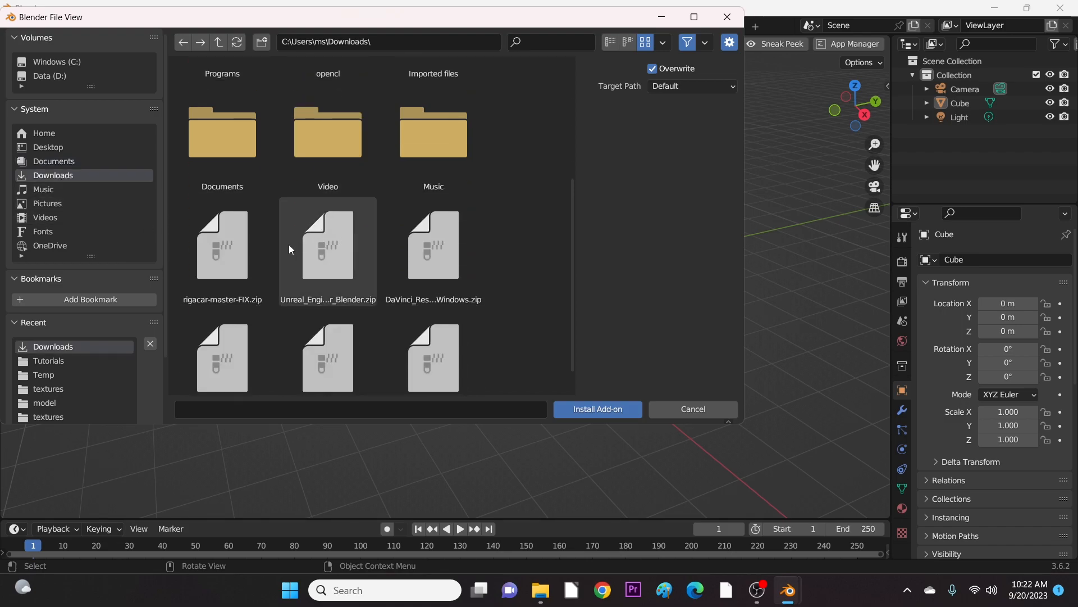
{"action": "left_click", "coordinate": [222, 246]}
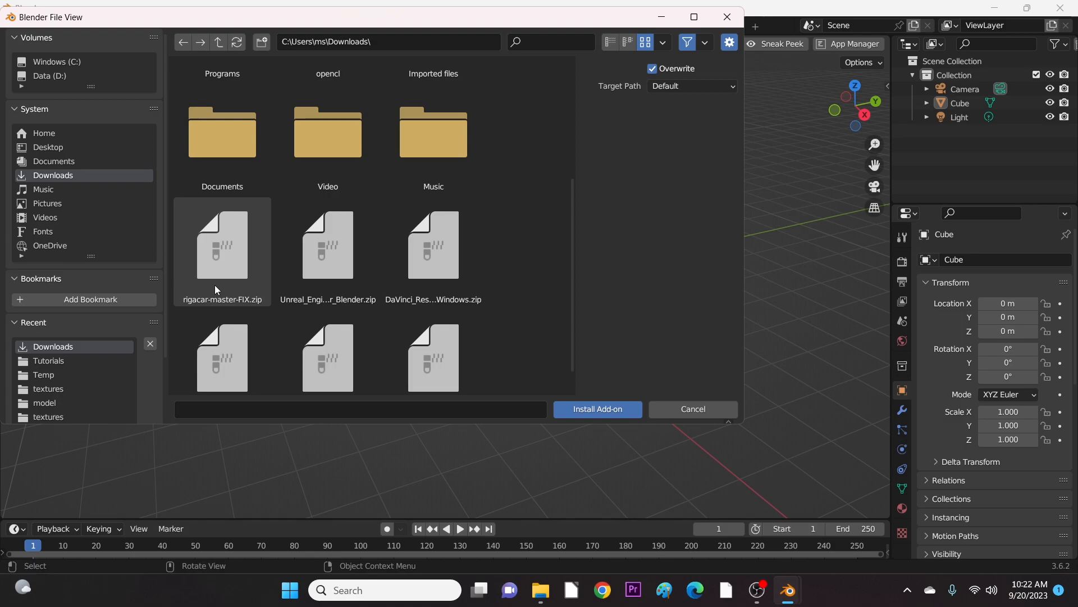
{"action": "left_click", "coordinate": [221, 247]}
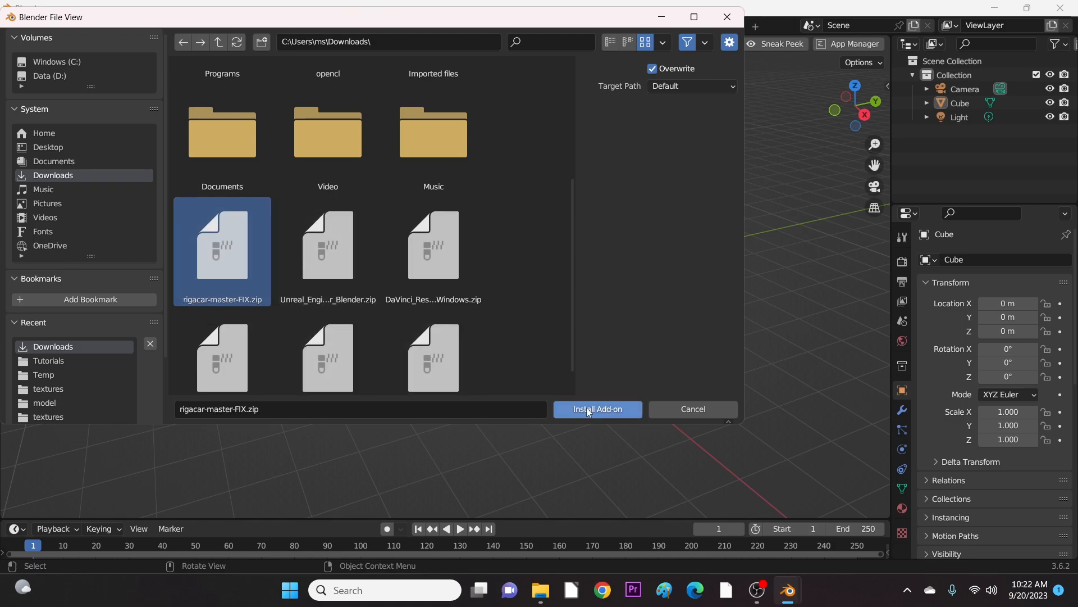
{"action": "left_click", "coordinate": [596, 409]}
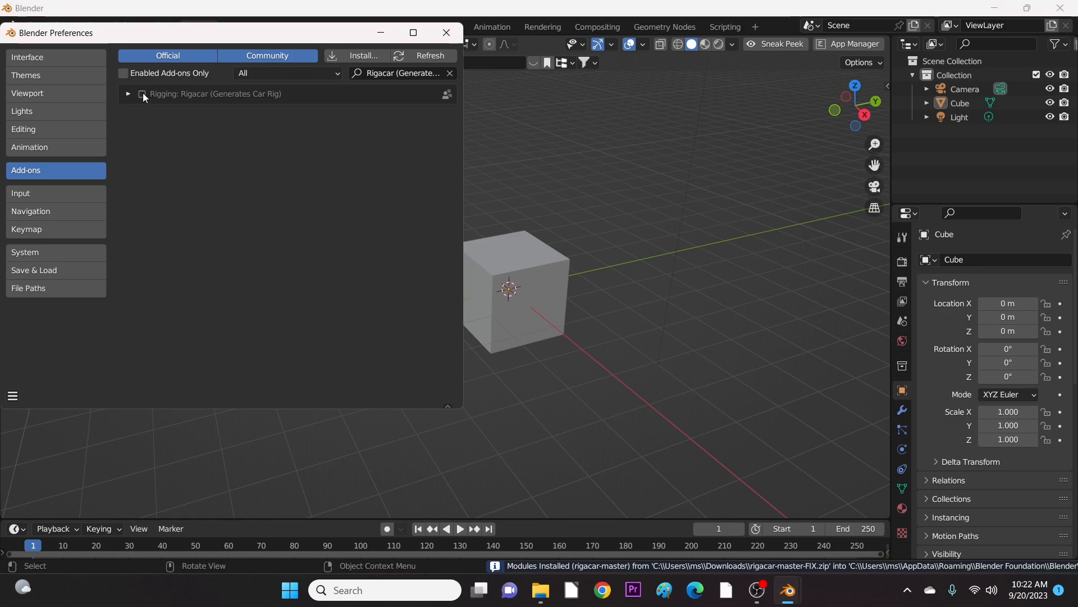
Enable the Rigging: Rigacar add-on, review its details and close Preferences
{"action": "left_click", "coordinate": [141, 94]}
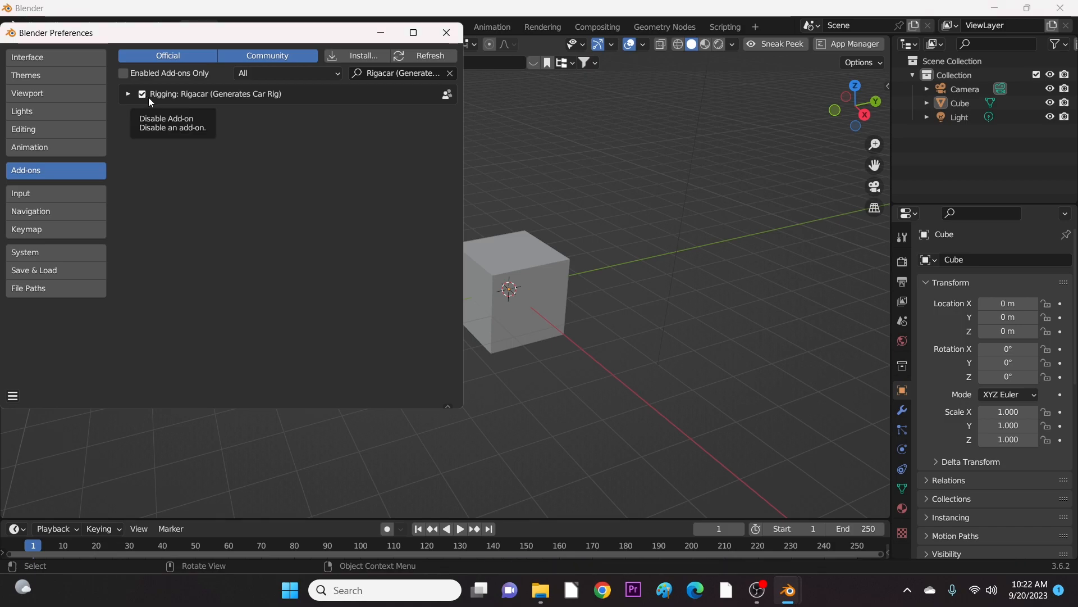
{"action": "left_click", "coordinate": [128, 93]}
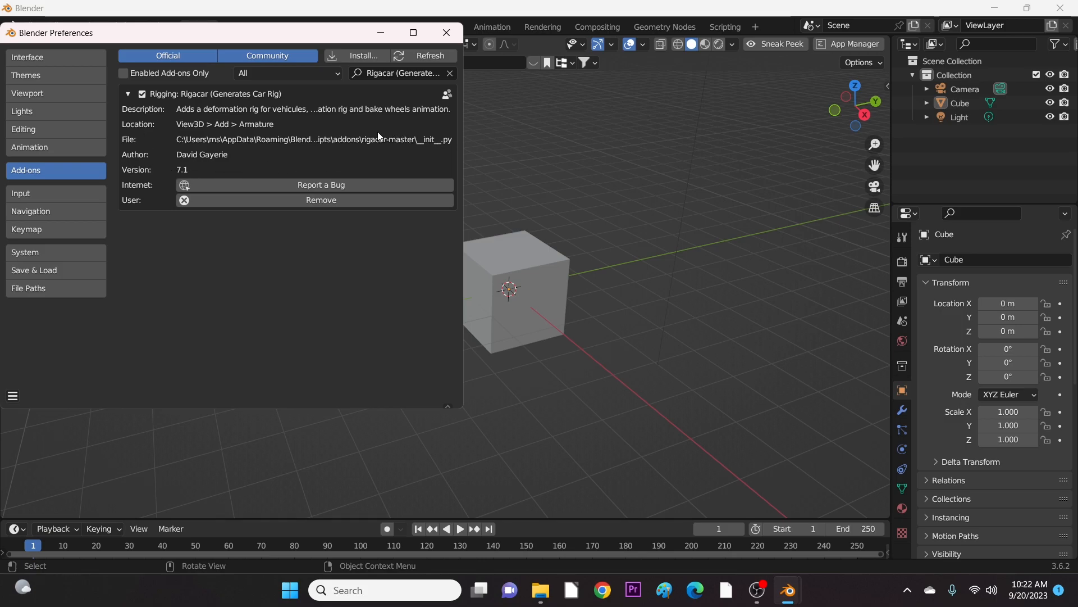
{"action": "mouse_move", "coordinate": [377, 155]}
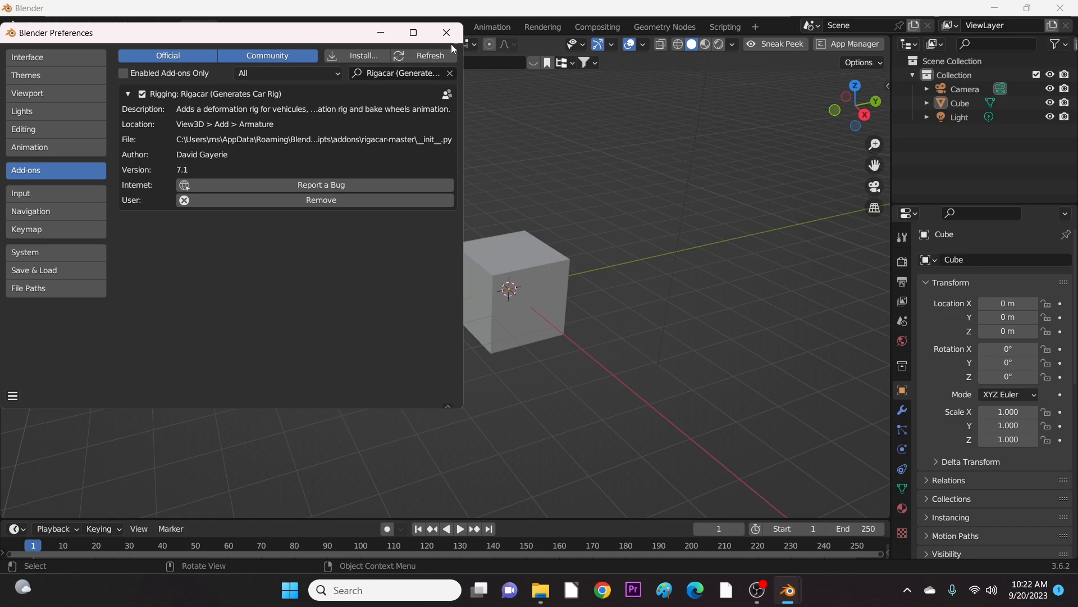
{"action": "left_click", "coordinate": [446, 33]}
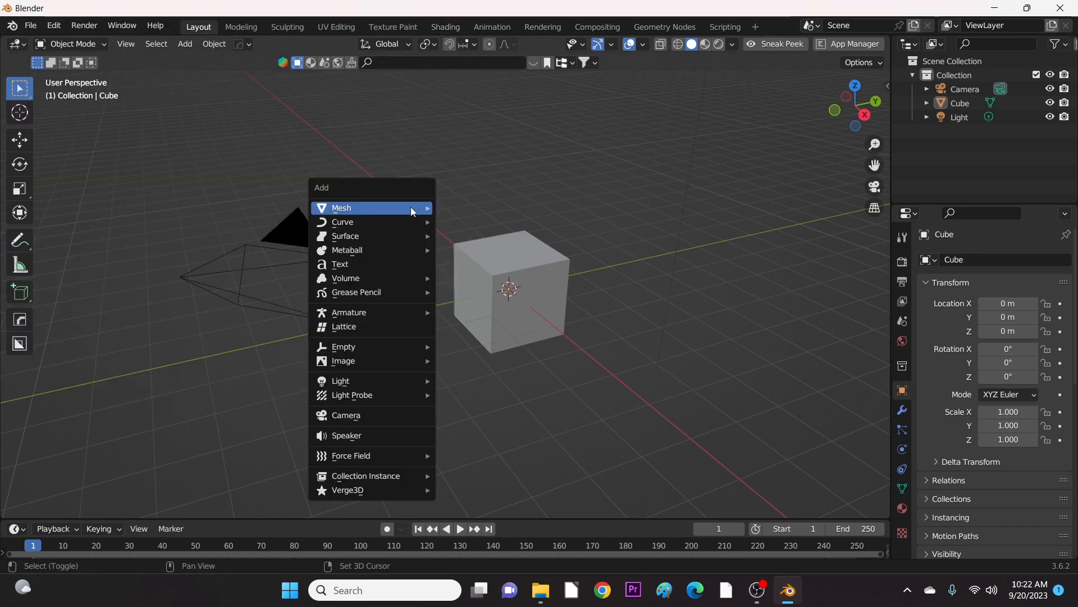
{"action": "mouse_move", "coordinate": [356, 292]}
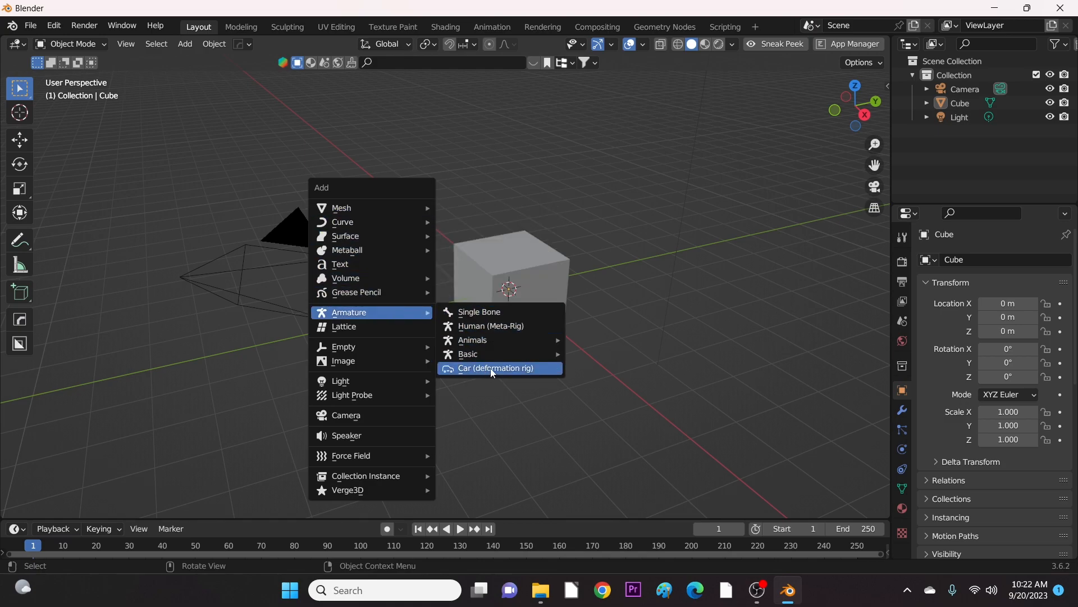
{"action": "mouse_move", "coordinate": [498, 372]}
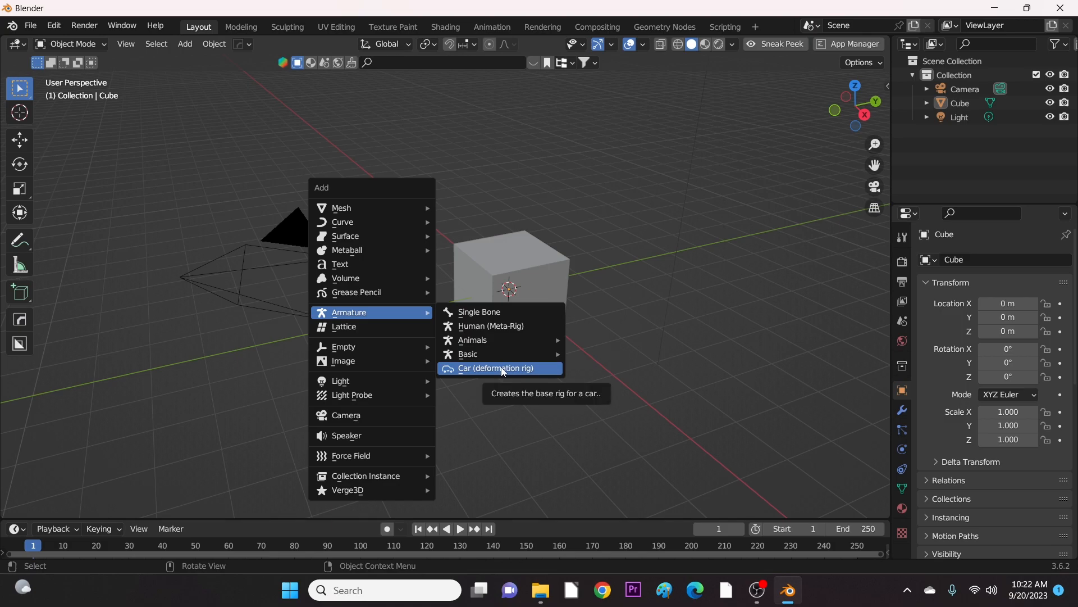